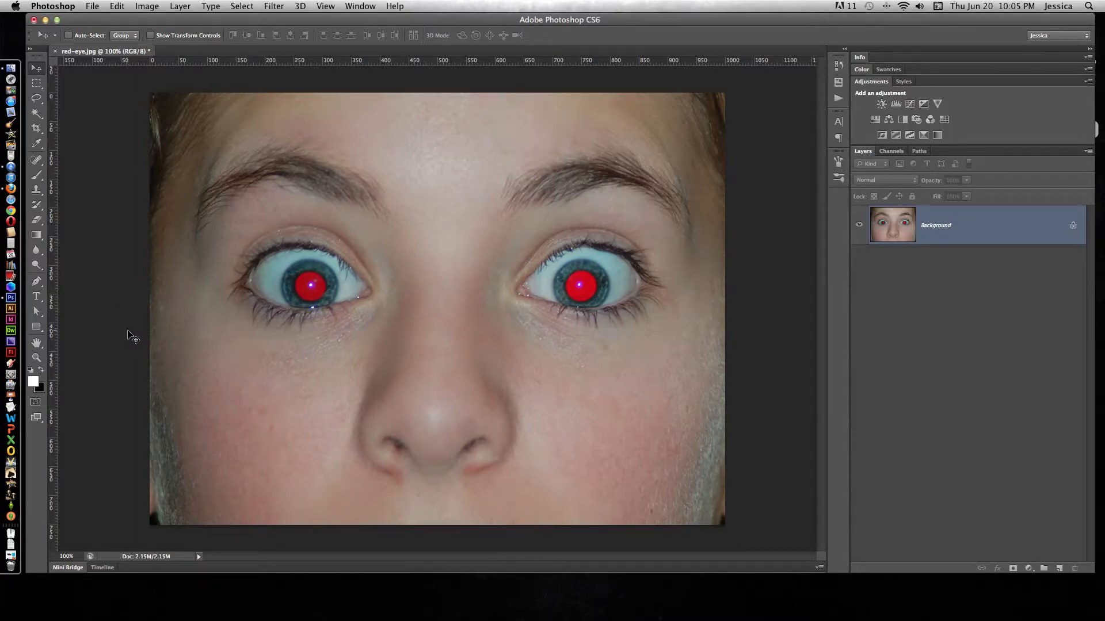
{"action": "mouse_move", "coordinate": [136, 343]}
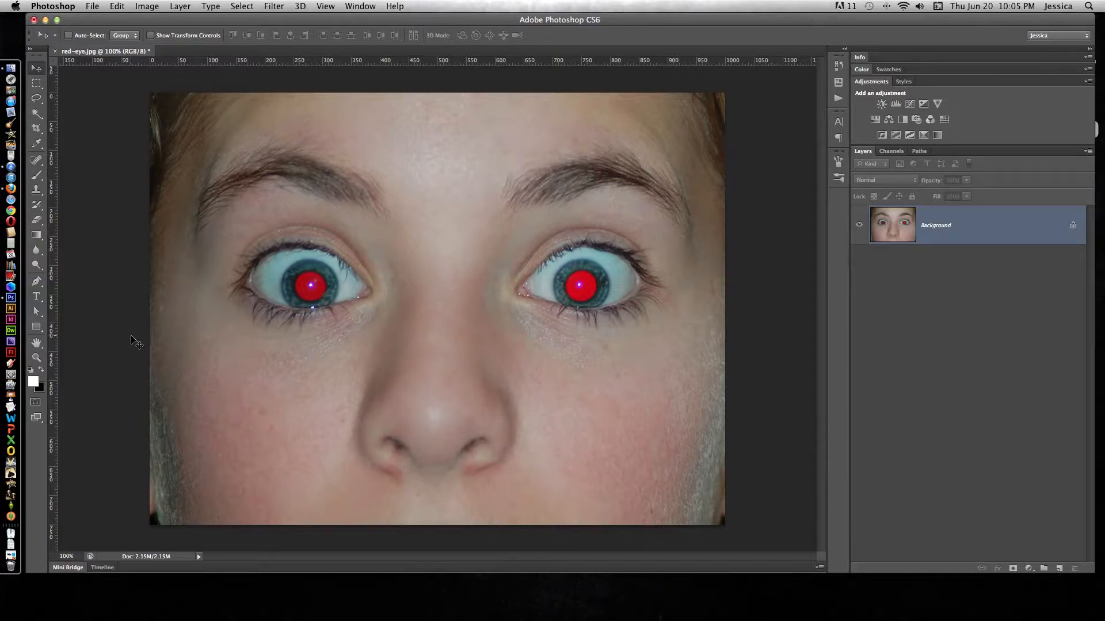
{"action": "mouse_move", "coordinate": [316, 299]}
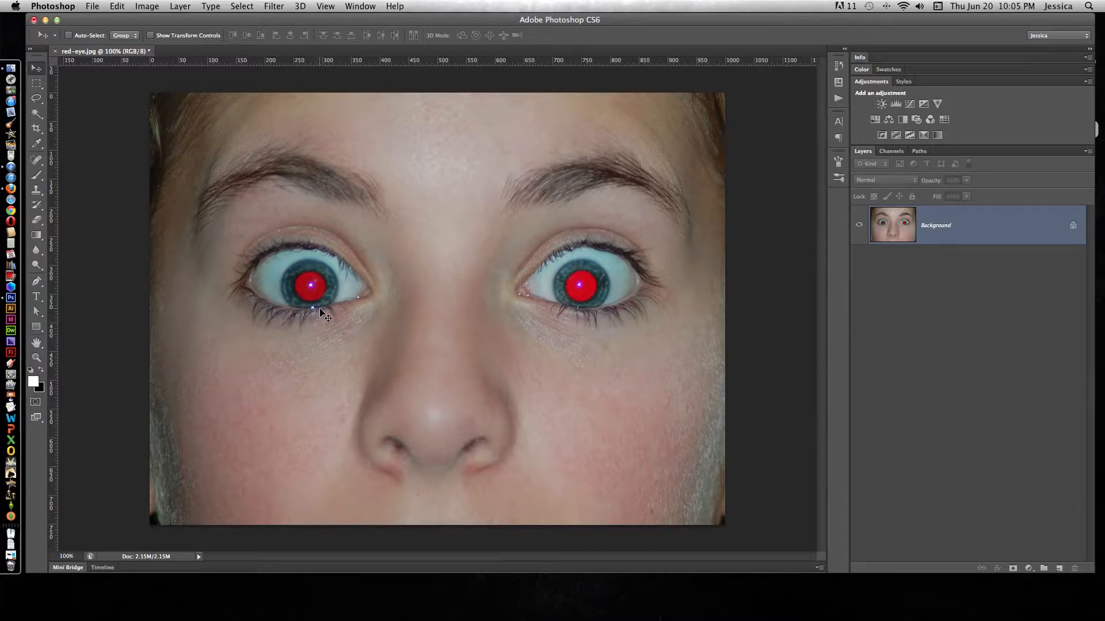
{"action": "mouse_move", "coordinate": [329, 330]}
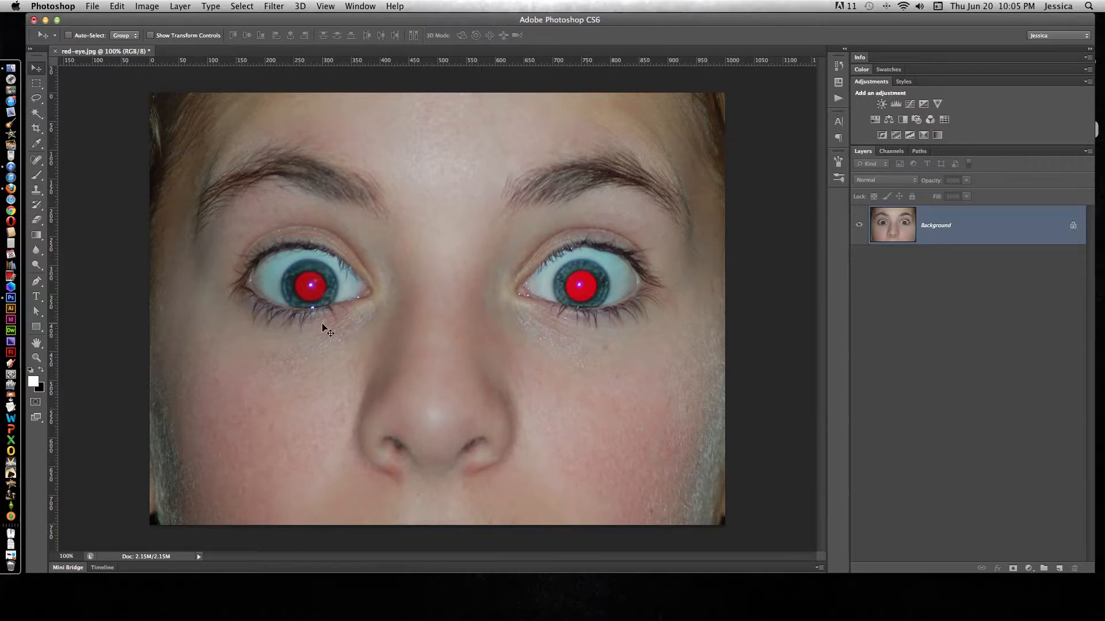
{"action": "mouse_move", "coordinate": [334, 340]}
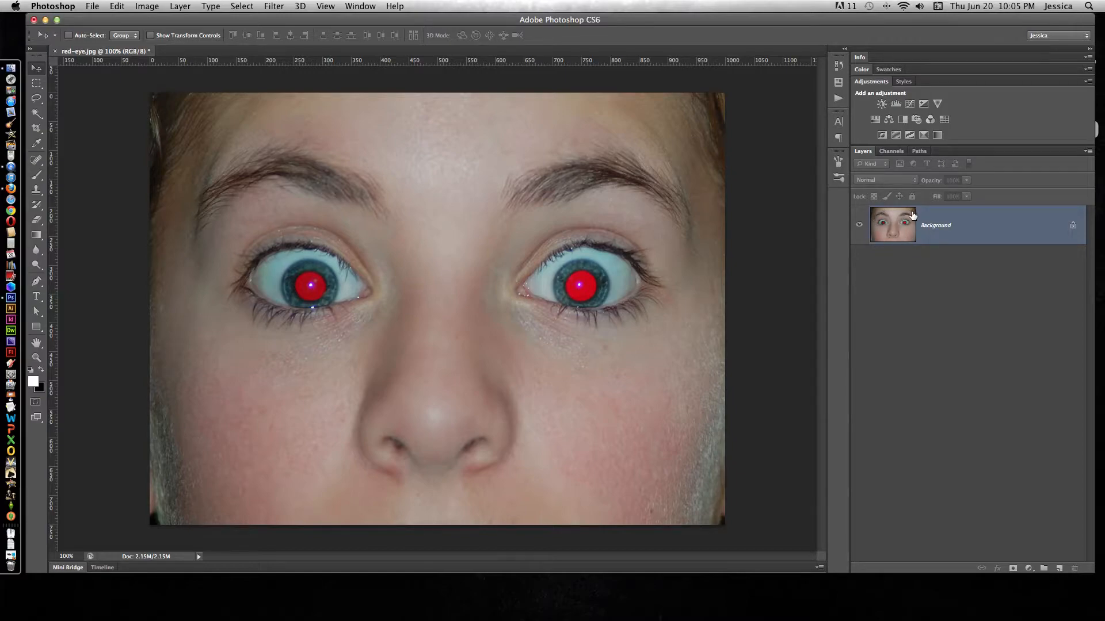
{"action": "mouse_move", "coordinate": [934, 225]}
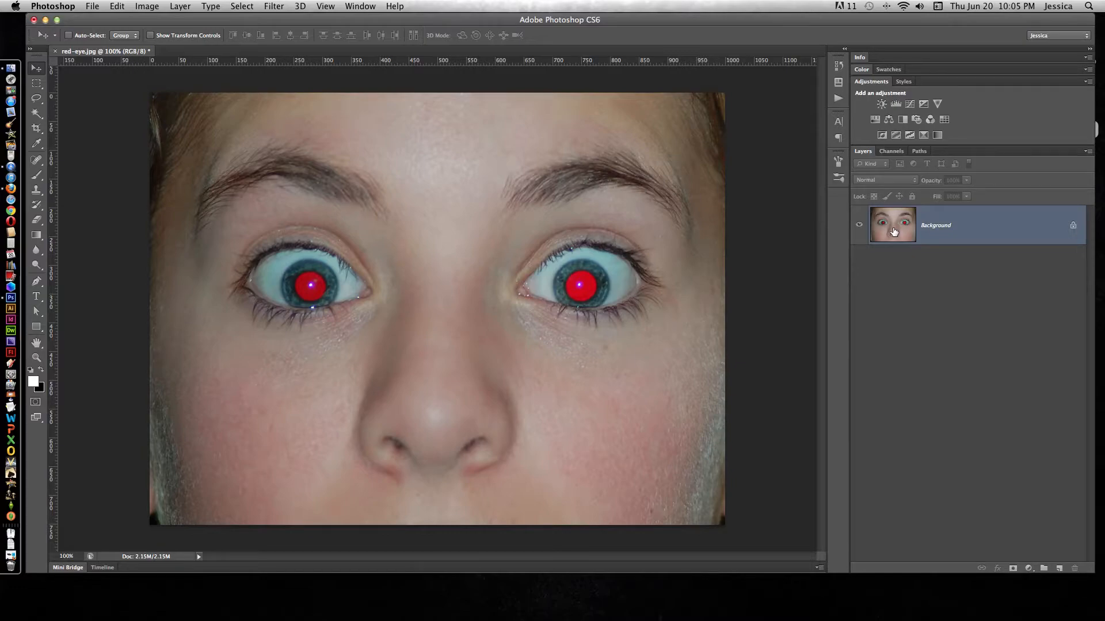
{"action": "mouse_move", "coordinate": [897, 234]}
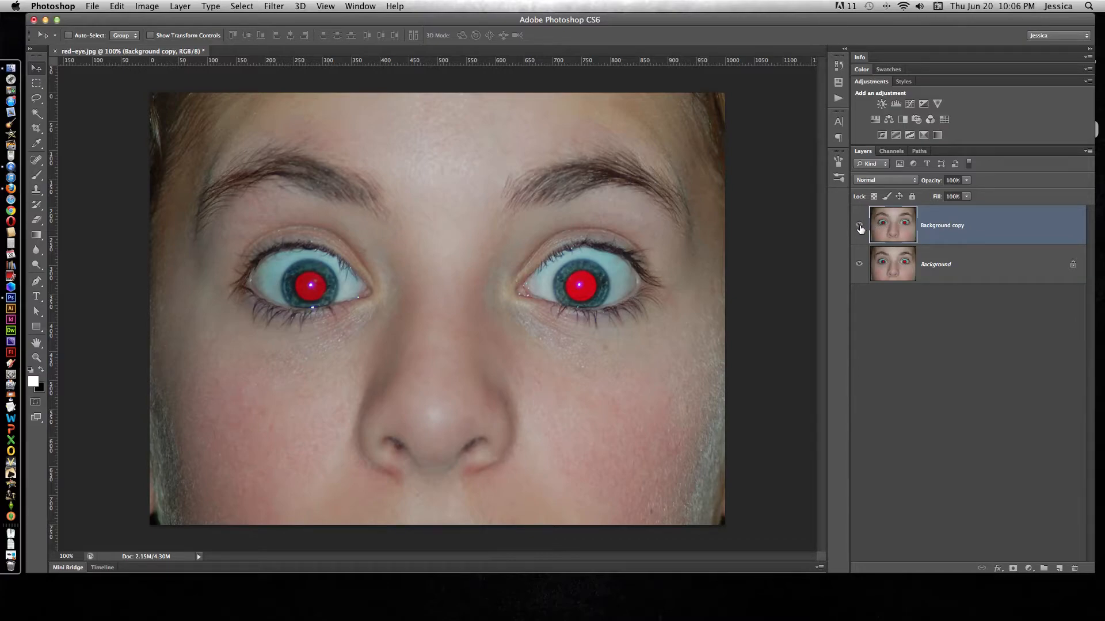
Duplicate the Background layer into a new Background copy layer.
{"action": "left_click", "coordinate": [858, 225]}
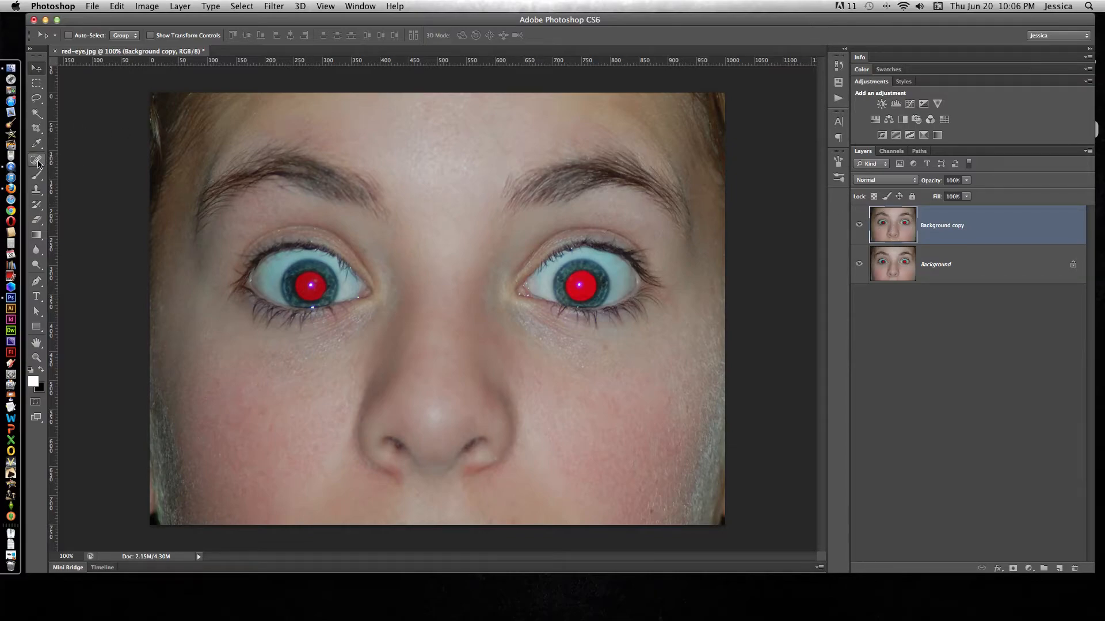
Use the Red Eye Tool on the left and right pupils to darken them.
{"action": "left_click", "coordinate": [36, 159]}
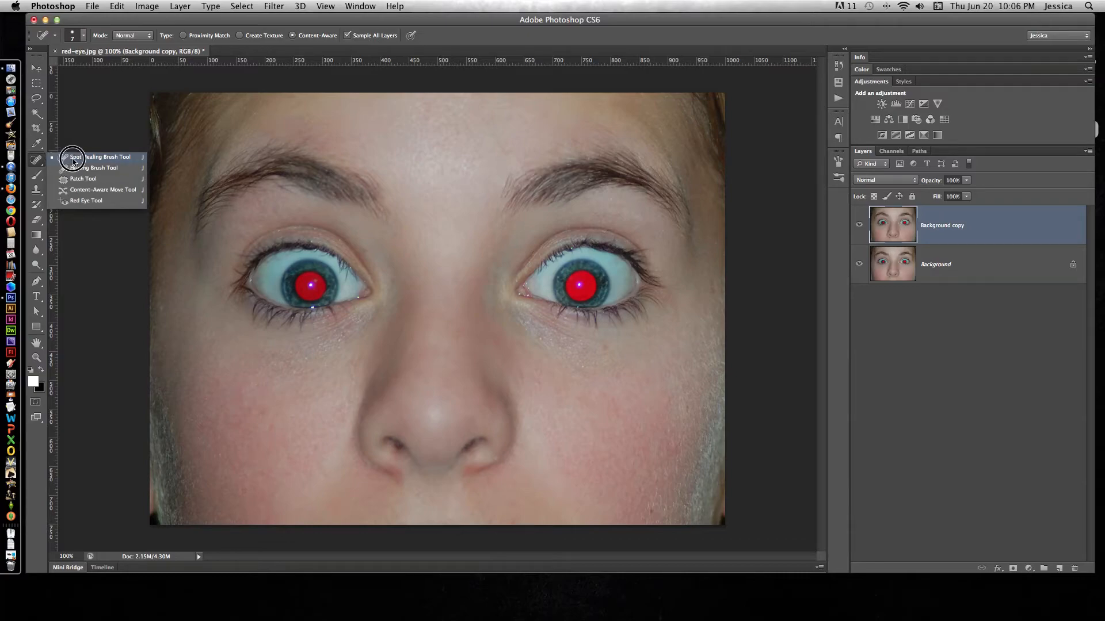
{"action": "mouse_move", "coordinate": [69, 205]}
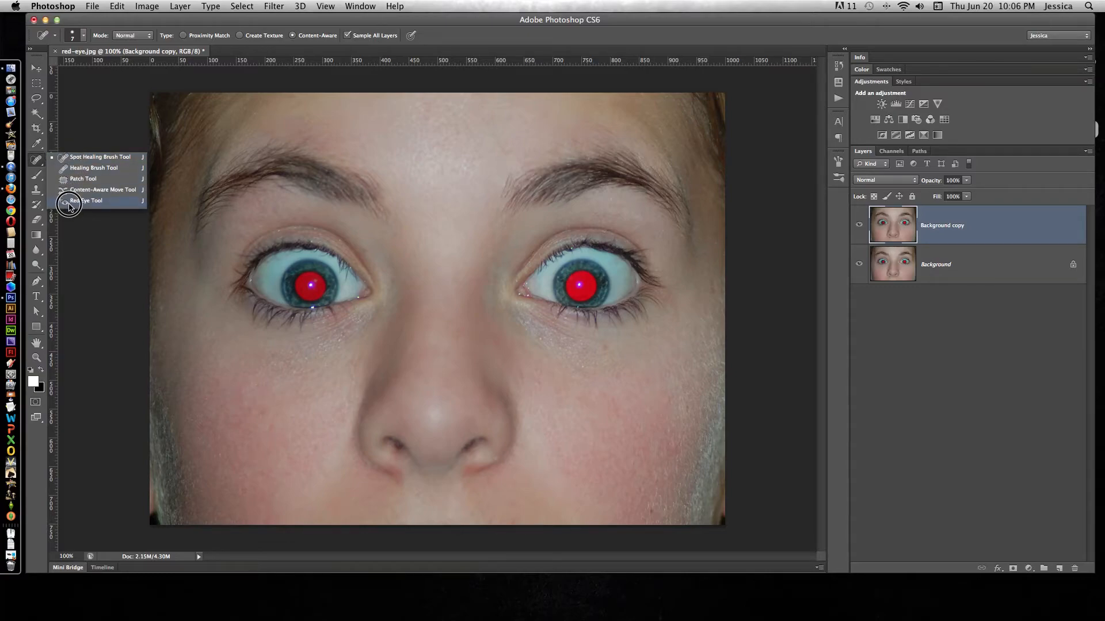
{"action": "left_click", "coordinate": [87, 200]}
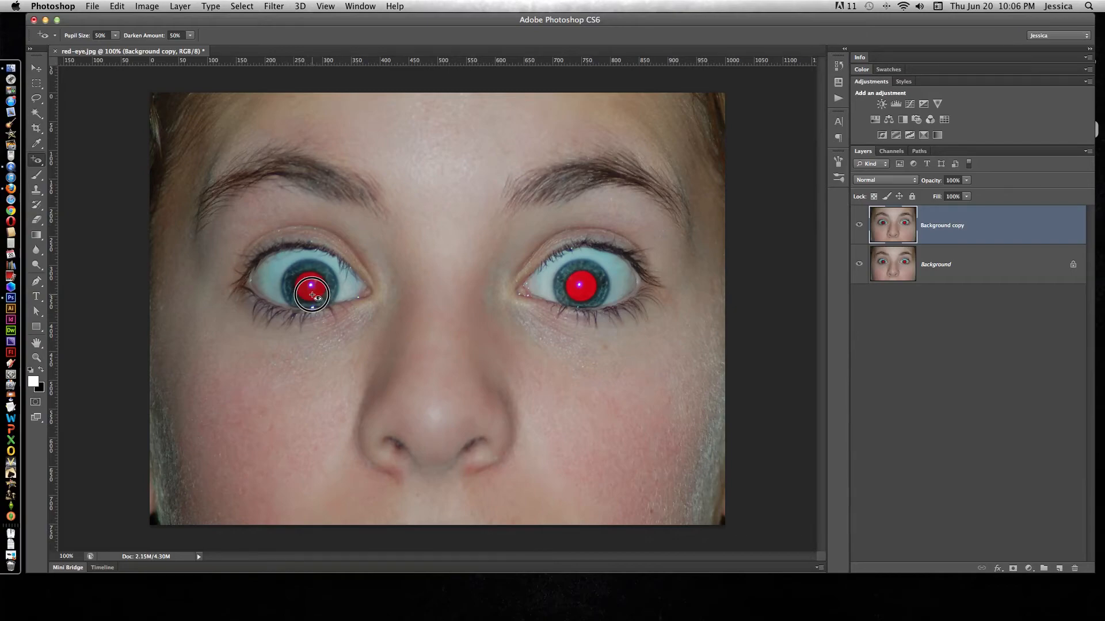
{"action": "left_click", "coordinate": [311, 295]}
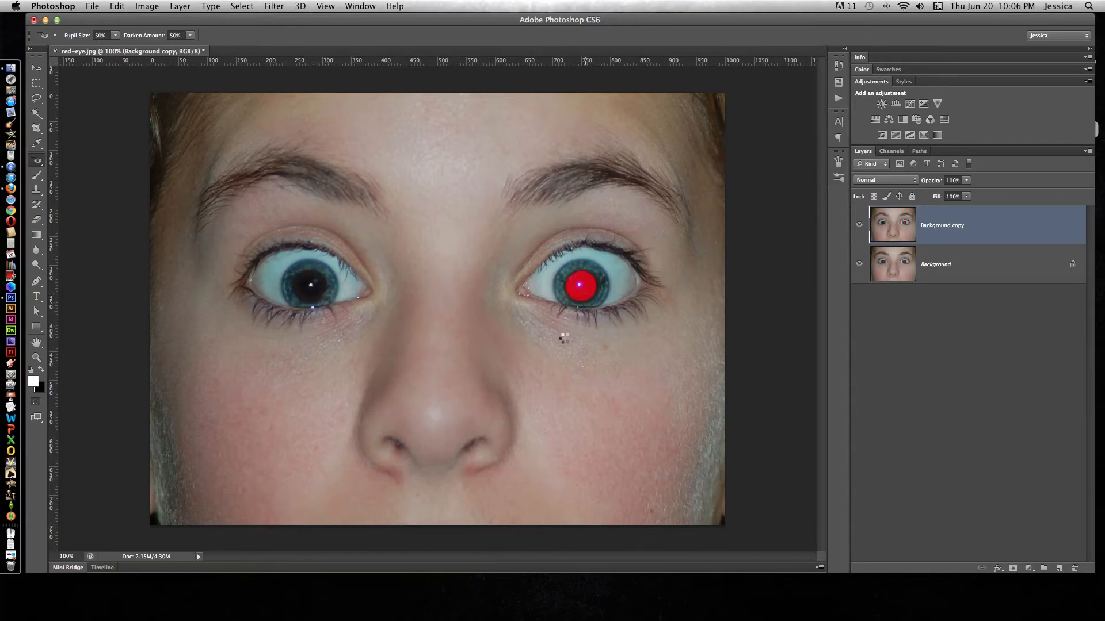
{"action": "left_click", "coordinate": [579, 283]}
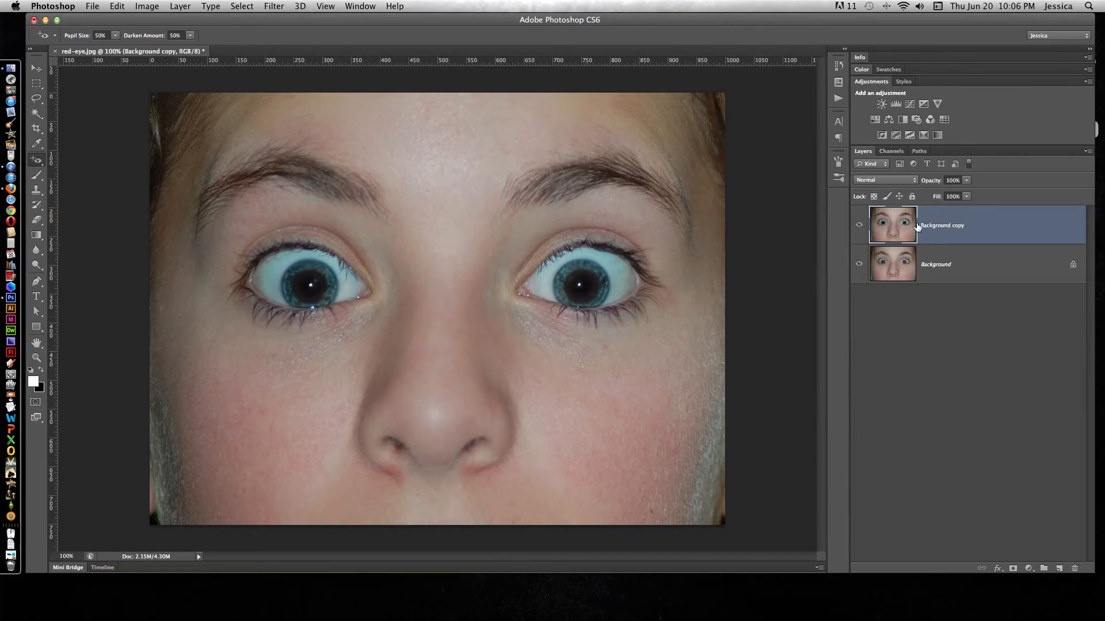
{"action": "mouse_move", "coordinate": [896, 230]}
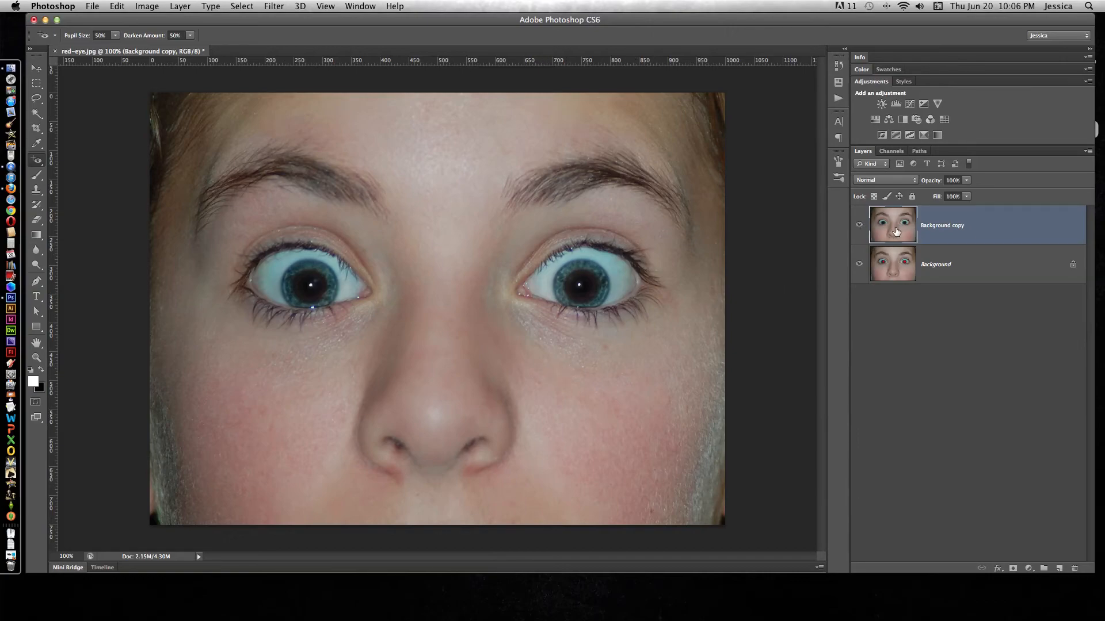
{"action": "left_click", "coordinate": [858, 225]}
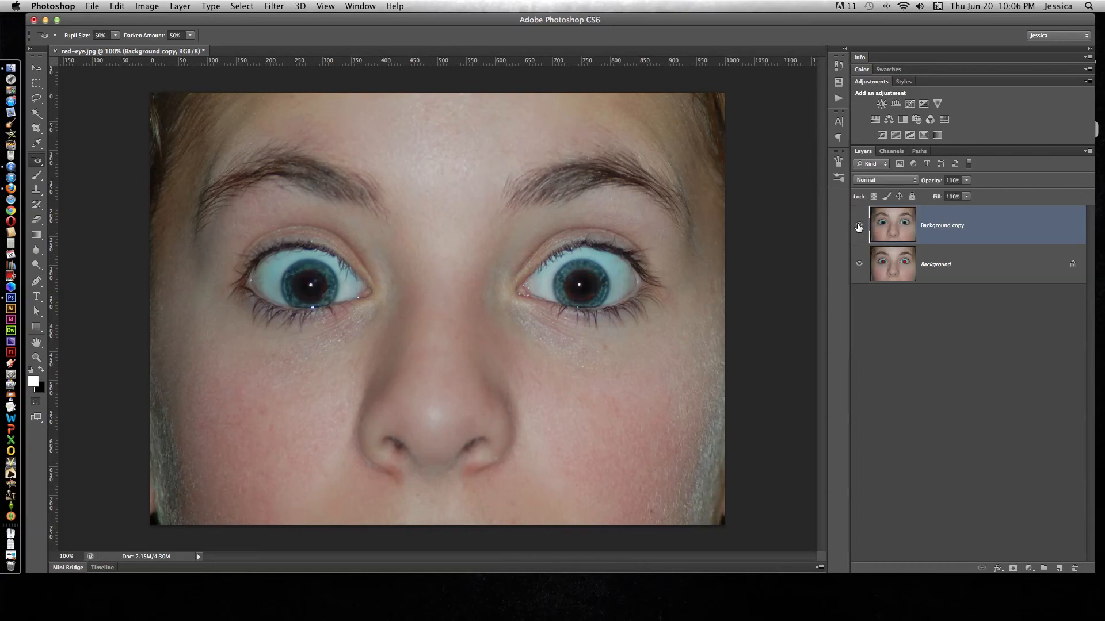